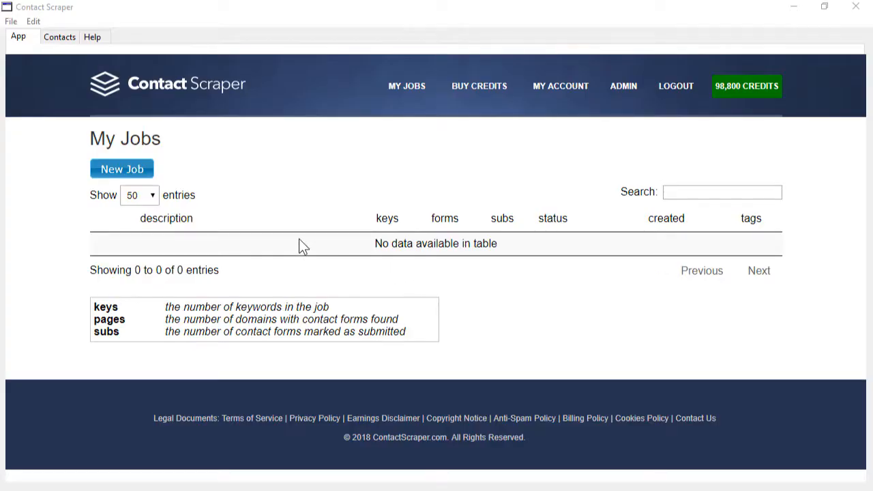
Create a 'Gardening' job with keywords gardening, landscaping and horticulture, gathering trust and backlinks data.
click(122, 168)
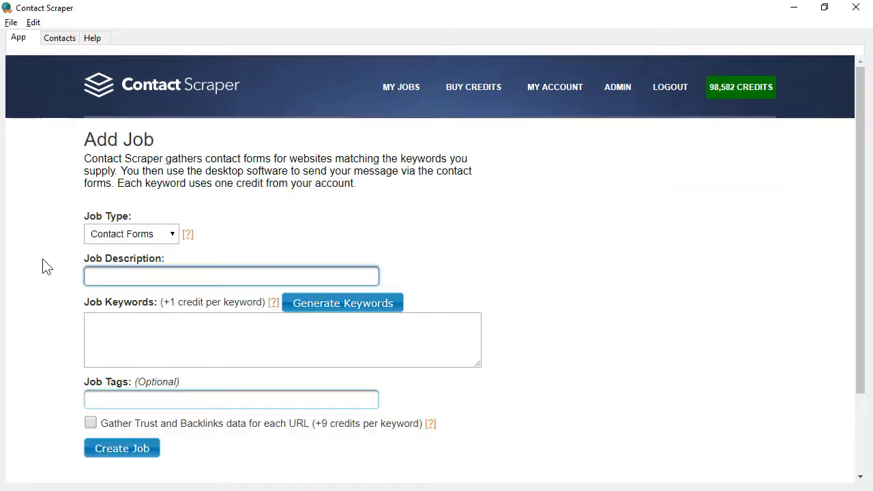
text(Gardenin)
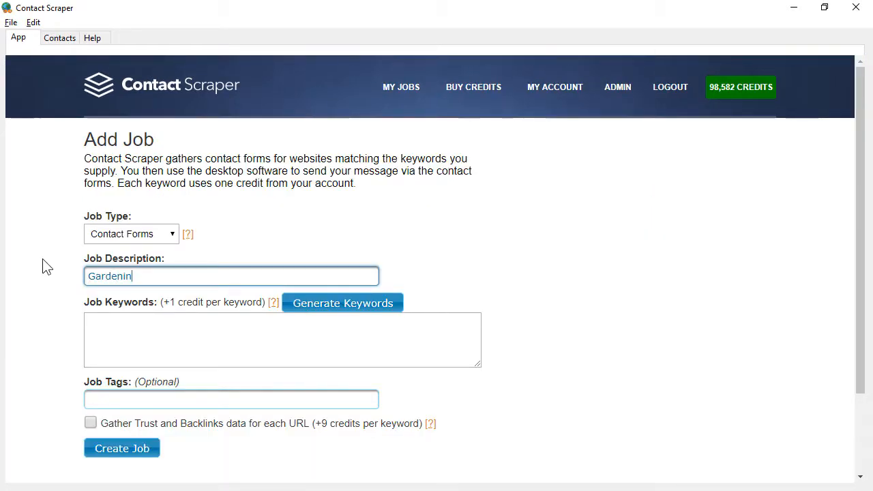
click(342, 302)
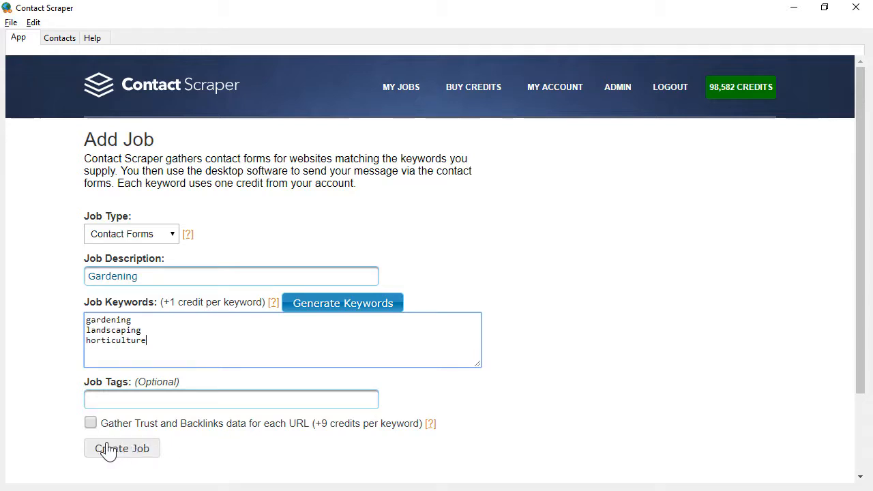
click(121, 448)
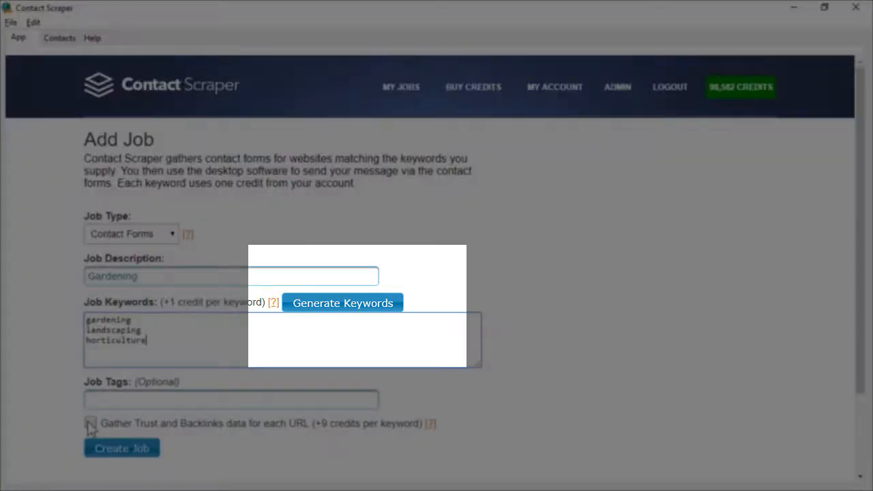
click(91, 423)
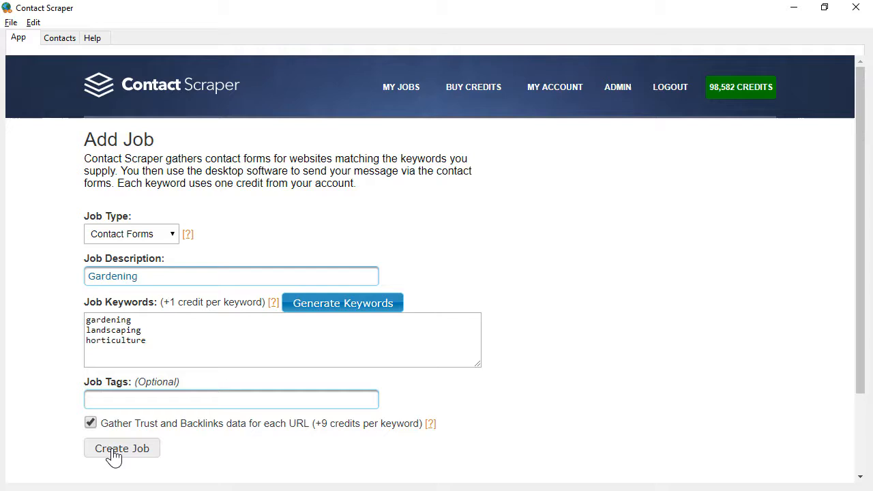
click(121, 449)
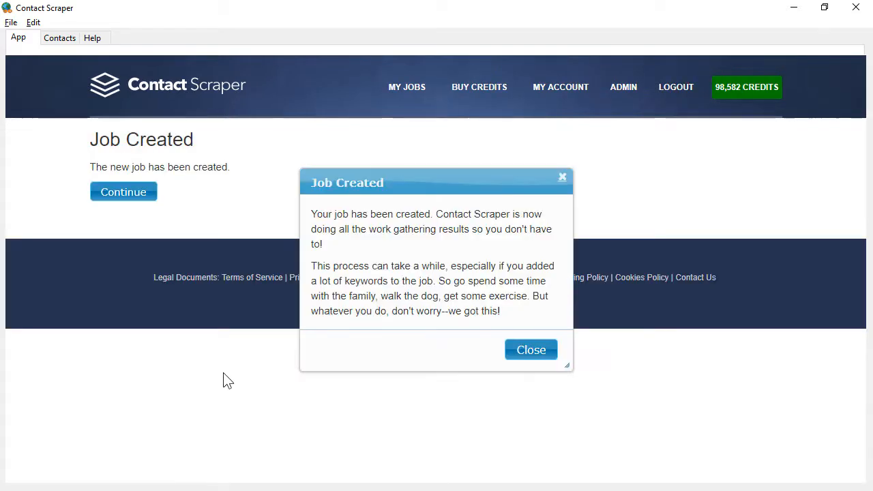
Close the Job Created notice and continue past the confirmation page.
click(531, 350)
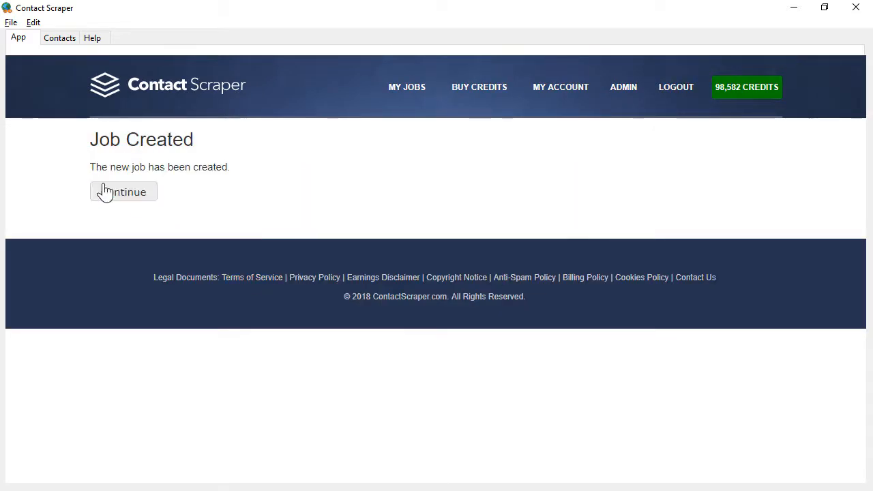
click(123, 192)
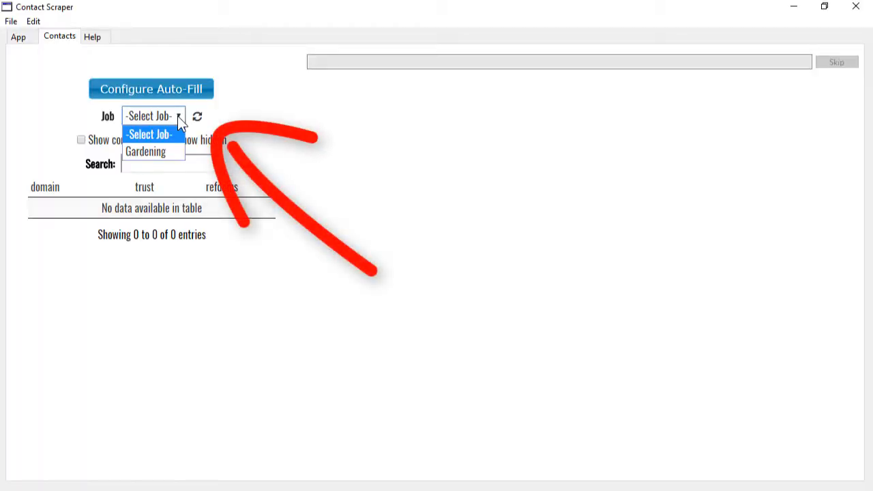
Load the Gardening job's domains and sort them by trust, highest first.
click(144, 151)
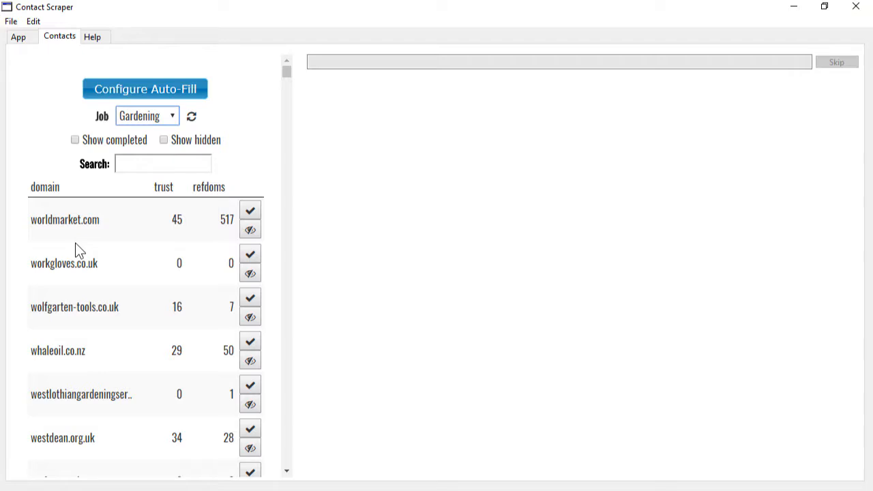
click(164, 187)
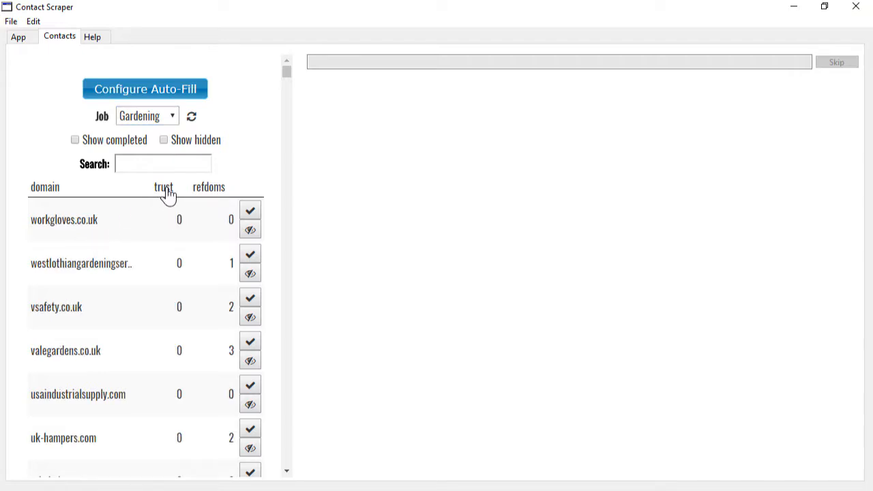
click(208, 186)
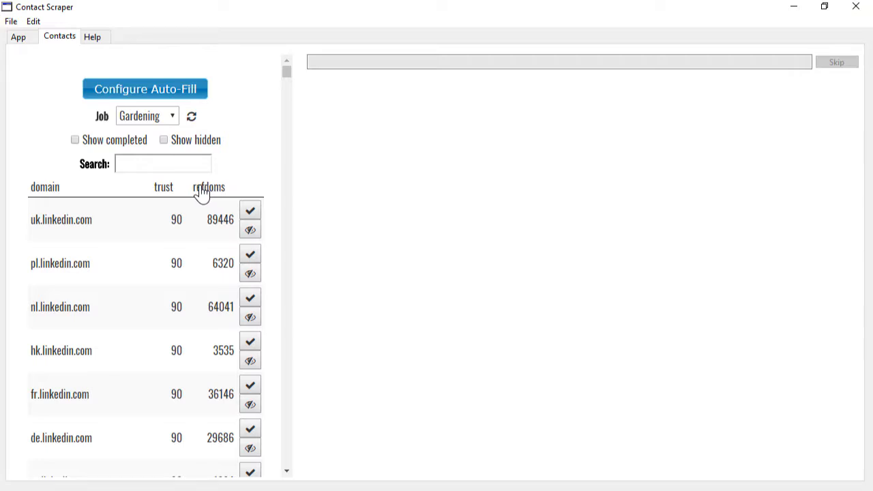
mouse_move(197, 195)
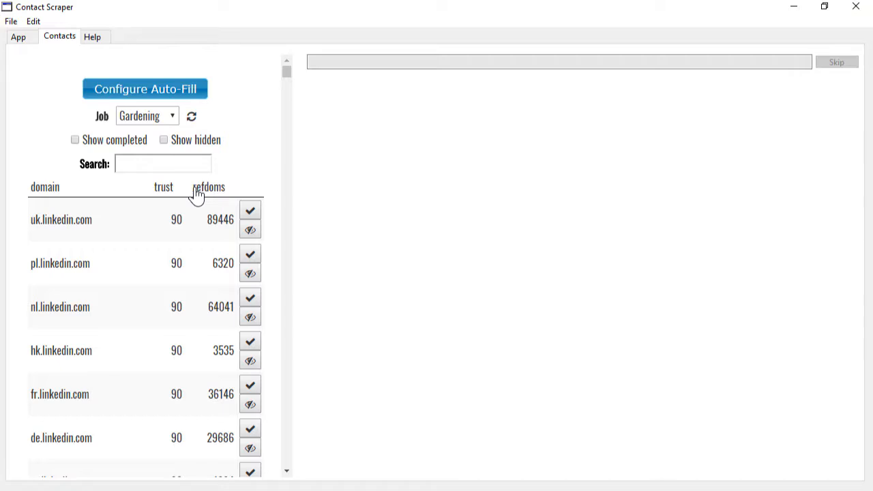
click(151, 88)
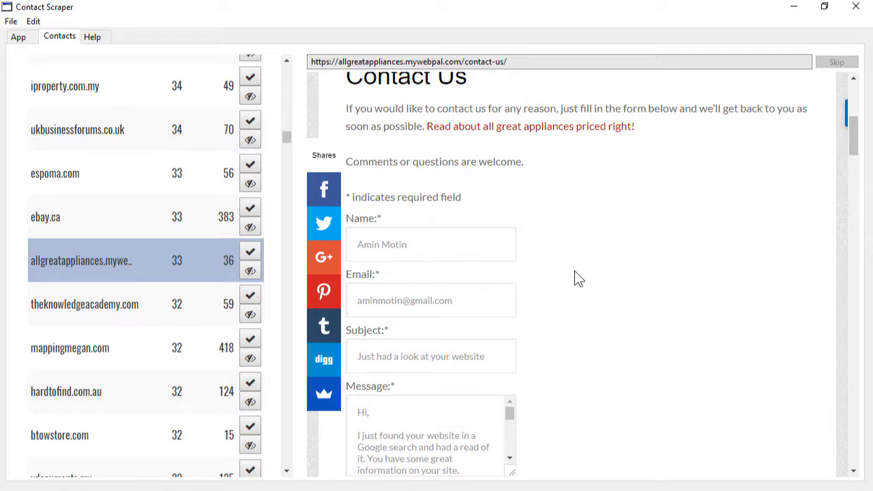
Scroll the appliances site's preview down to the auto-filled form's submit step.
scroll(down, 3)
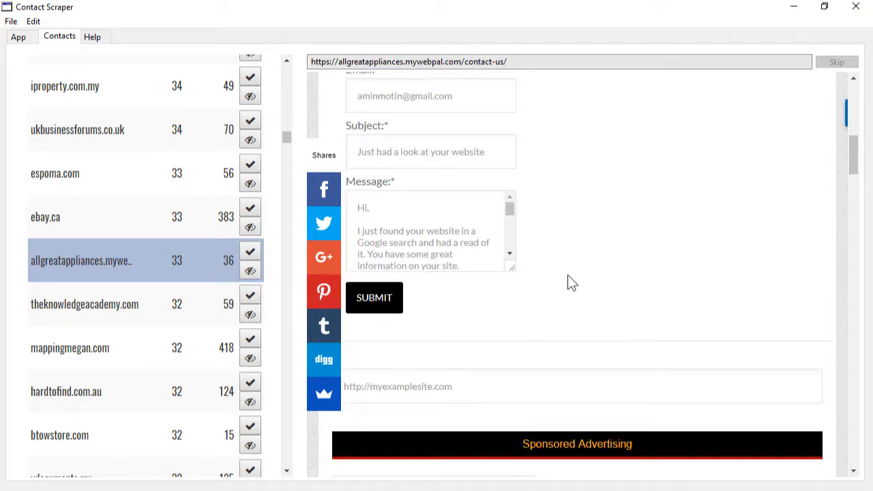
mouse_move(374, 301)
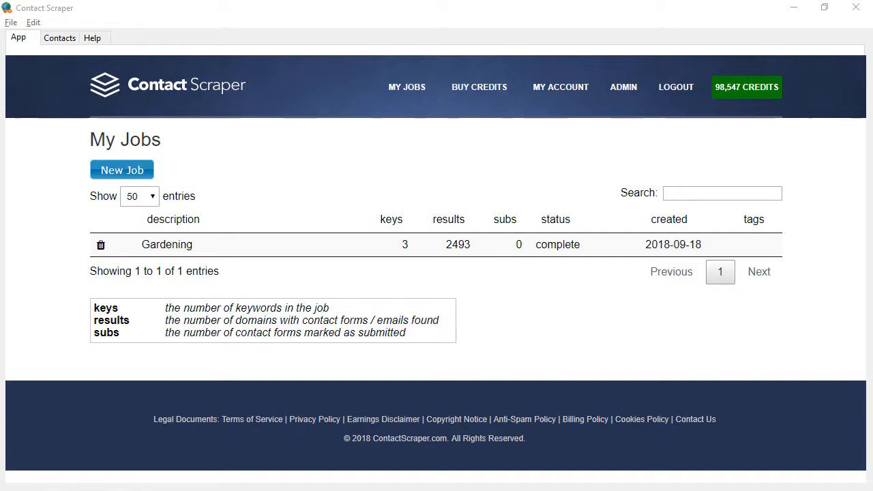
mouse_move(158, 200)
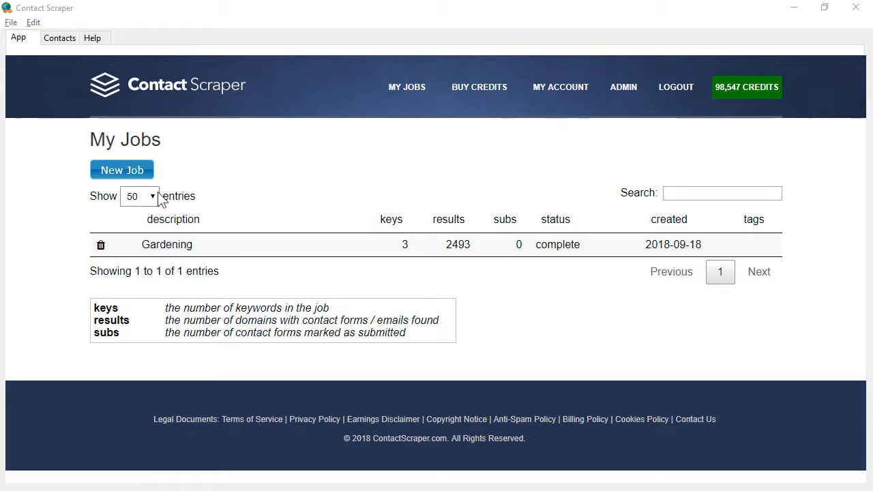
Create the 'gardening emails' job, dismiss the notice, and return to My Jobs.
click(121, 170)
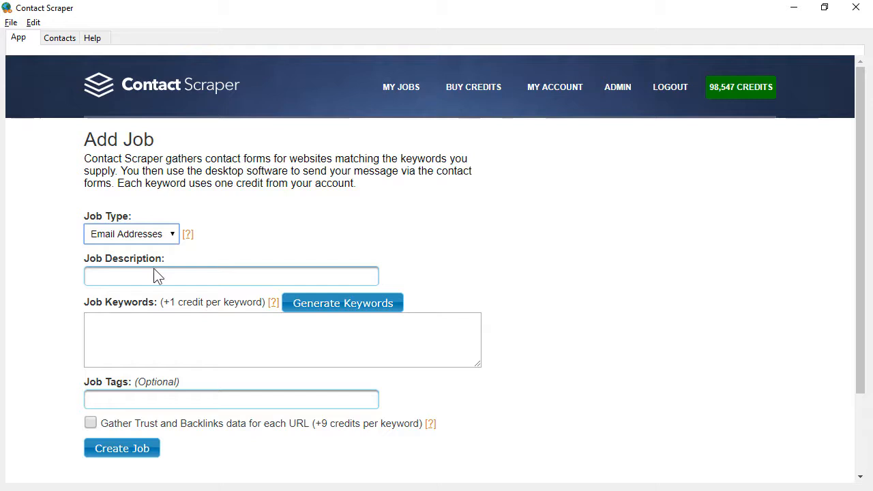
click(230, 276)
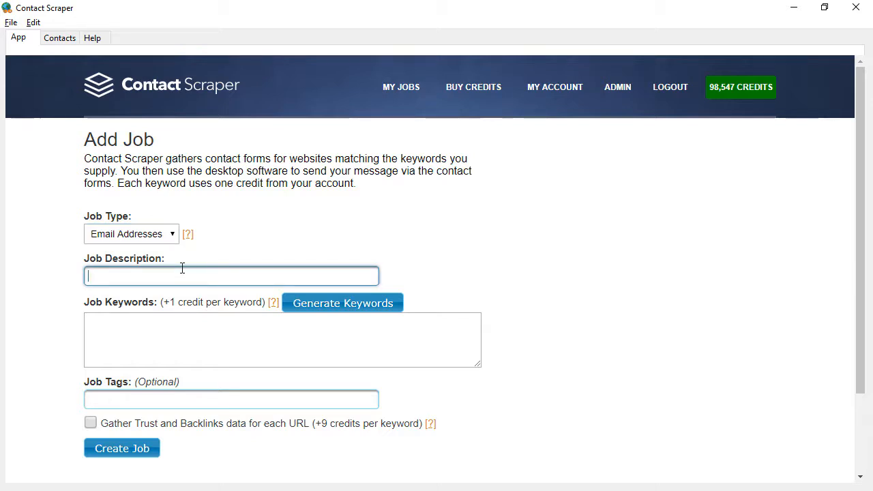
text(gardening emails)
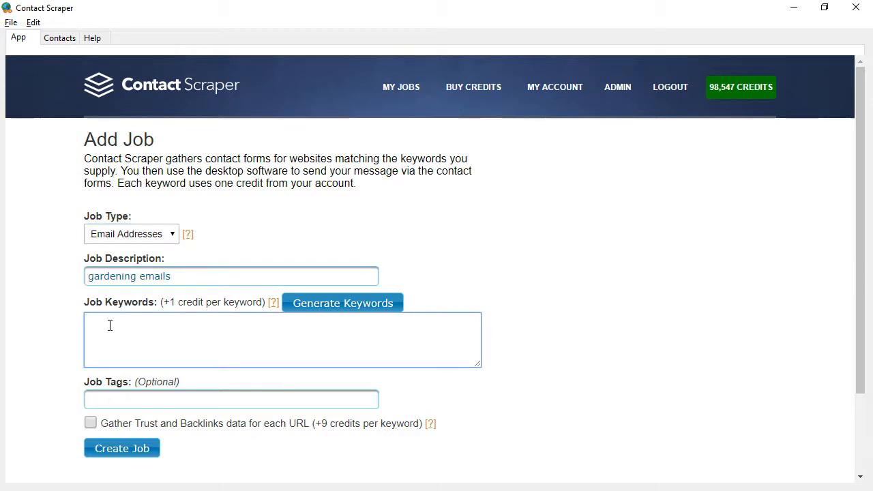
click(121, 448)
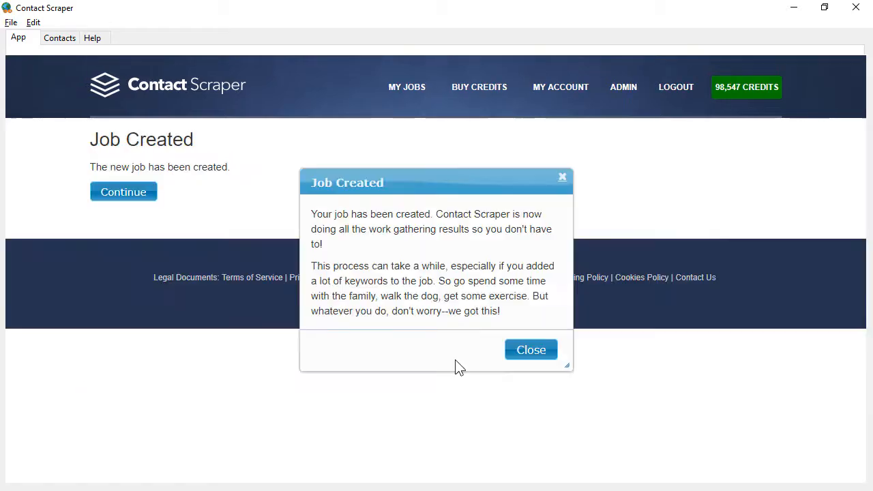
click(531, 349)
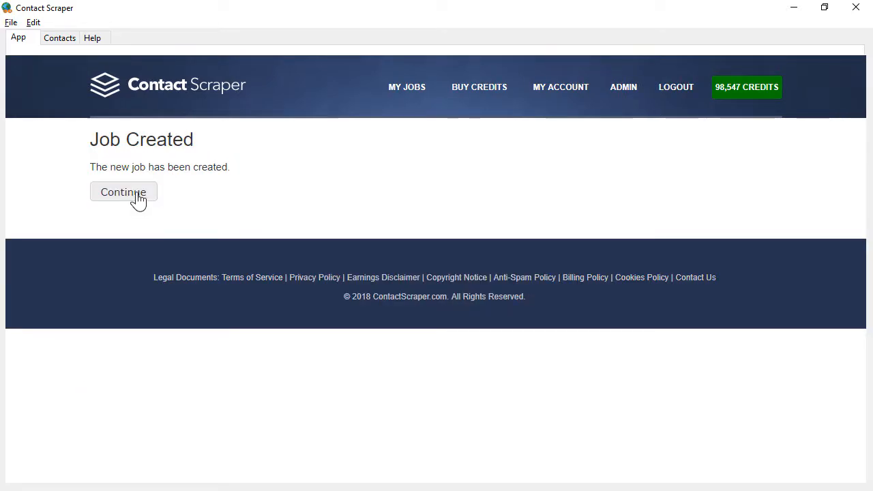
click(123, 192)
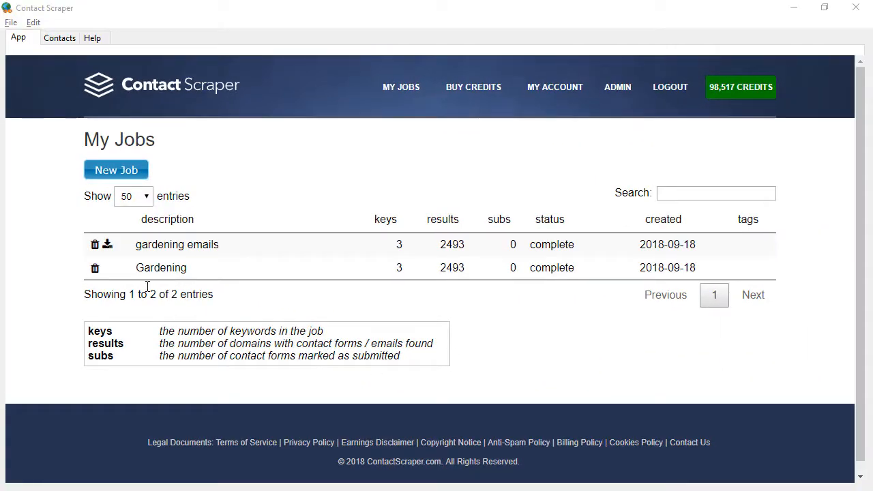